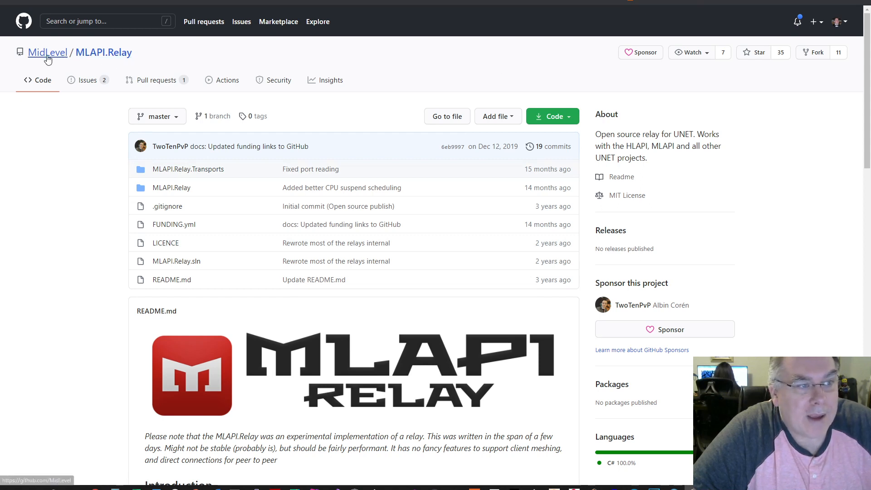
{"action": "mouse_move", "coordinate": [278, 79]}
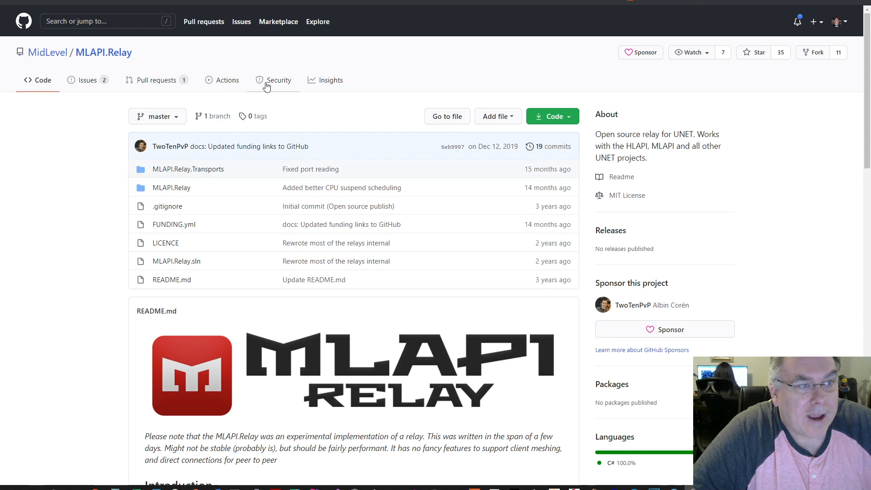
{"action": "mouse_move", "coordinate": [47, 52]}
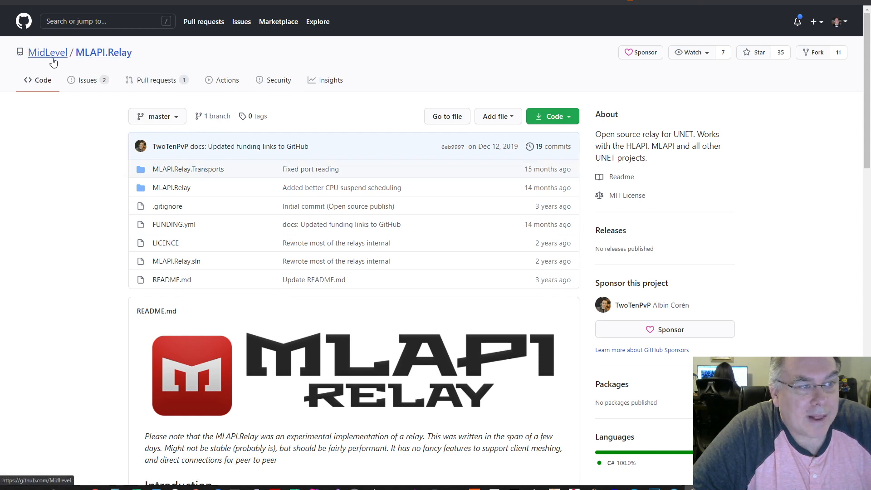
{"action": "mouse_move", "coordinate": [105, 52]}
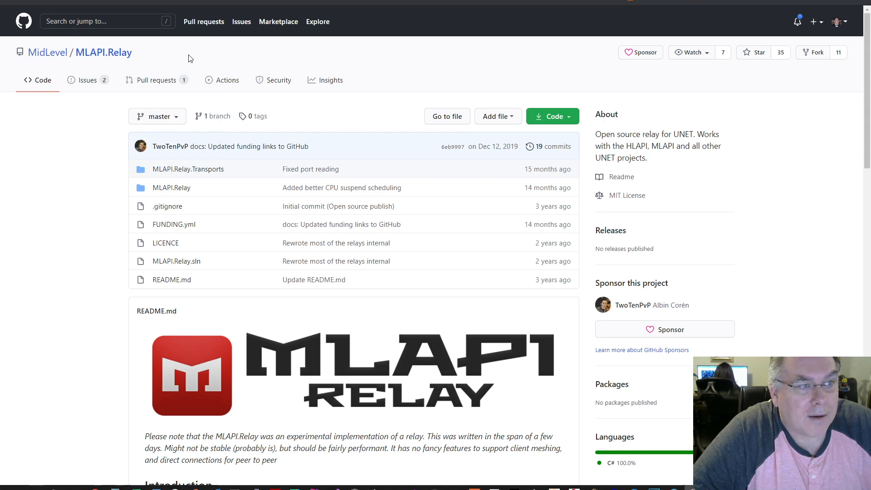
{"action": "mouse_move", "coordinate": [552, 117]}
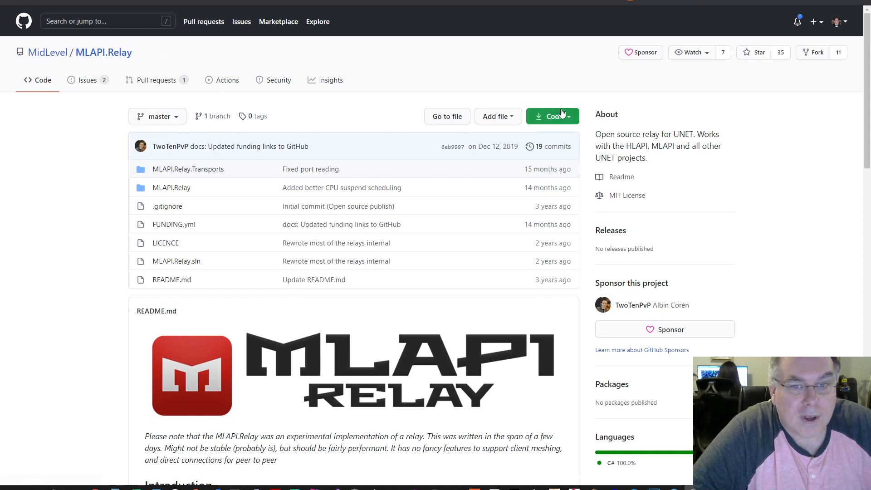
Show the Code clone options on the MLAPI.Relay GitHub page to get its SSH address.
{"action": "left_click", "coordinate": [549, 116]}
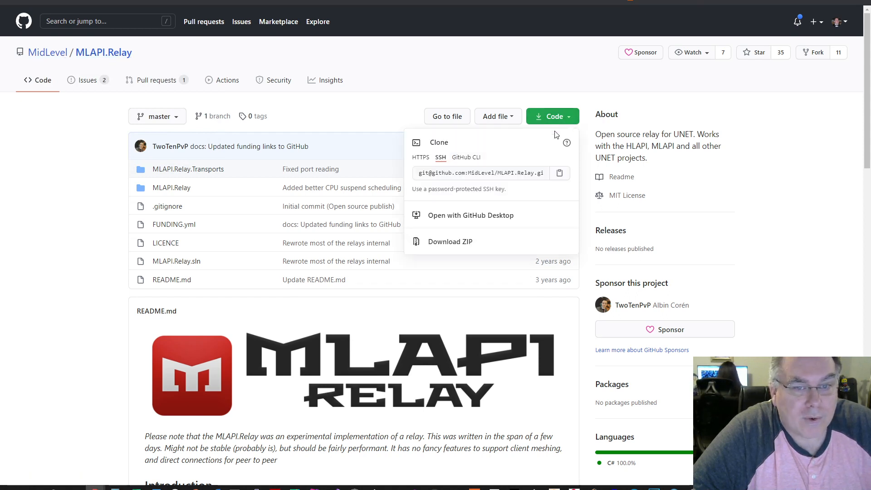
{"action": "mouse_move", "coordinate": [561, 173]}
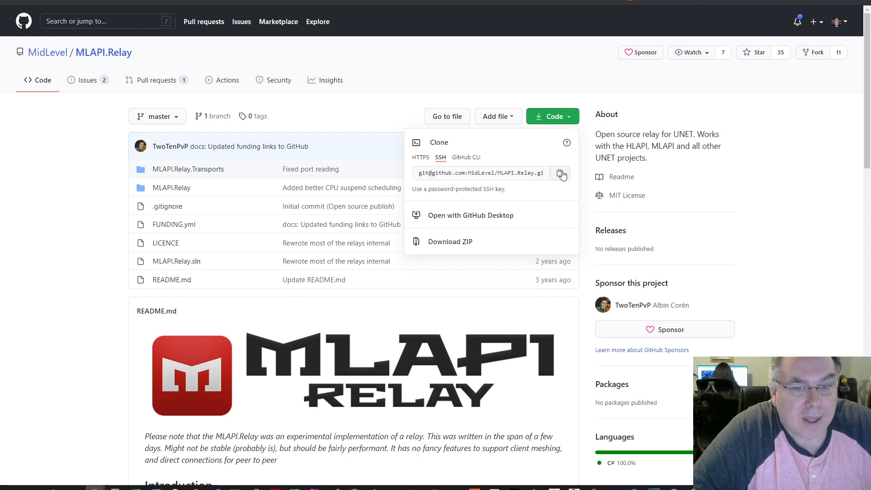
{"action": "mouse_move", "coordinate": [559, 173]}
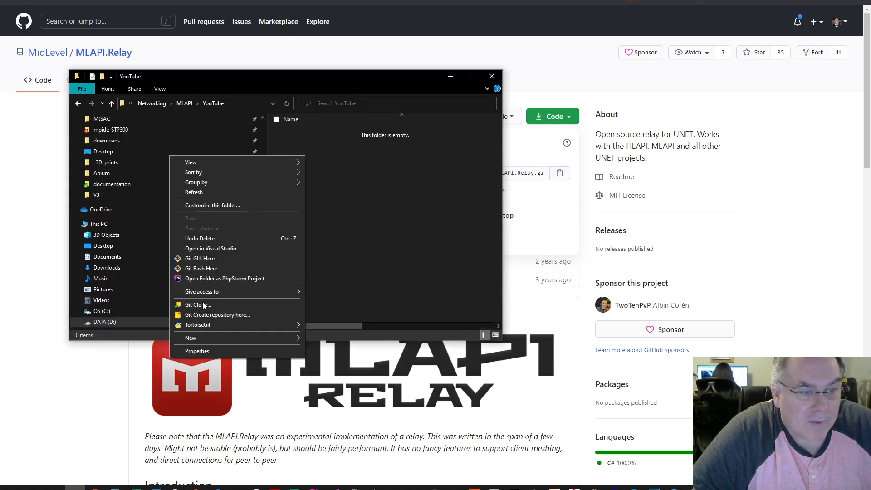
Git Clone MLAPI.Relay from the copied address into YouTube, then open the MLAPI.Relay folder.
{"action": "left_click", "coordinate": [195, 304]}
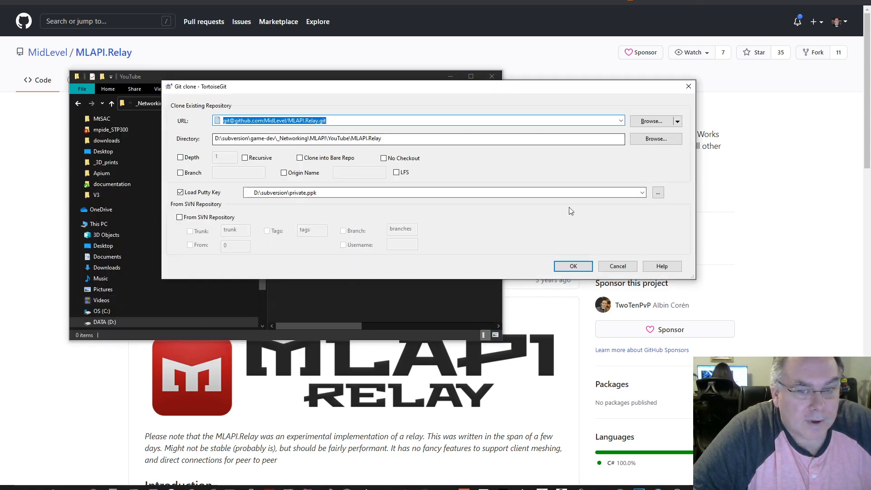
{"action": "left_click", "coordinate": [572, 266]}
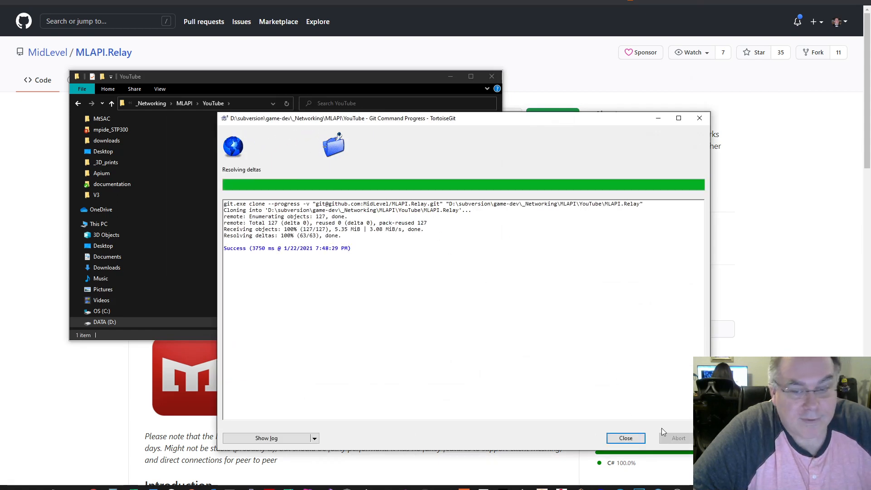
{"action": "left_click", "coordinate": [626, 437]}
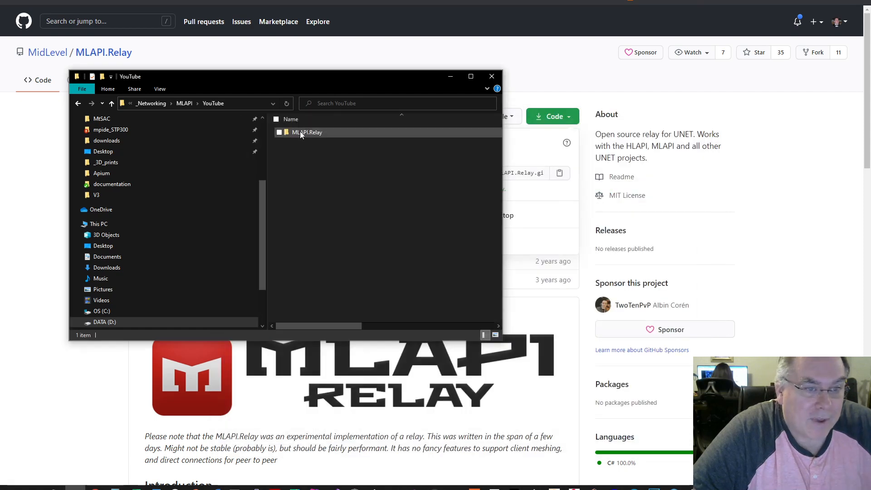
{"action": "double_click", "coordinate": [306, 132]}
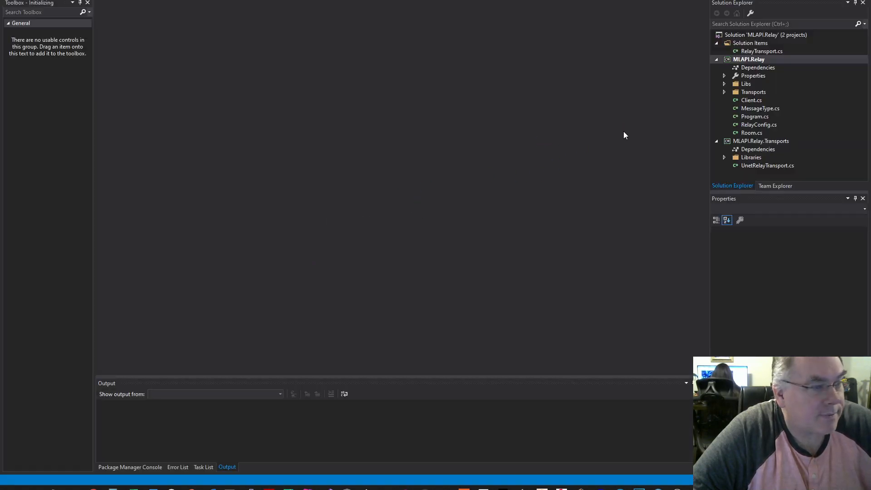
Start debugging the MLAPI.Relay project from its Solution Explorer context menu.
{"action": "right_click", "coordinate": [749, 60]}
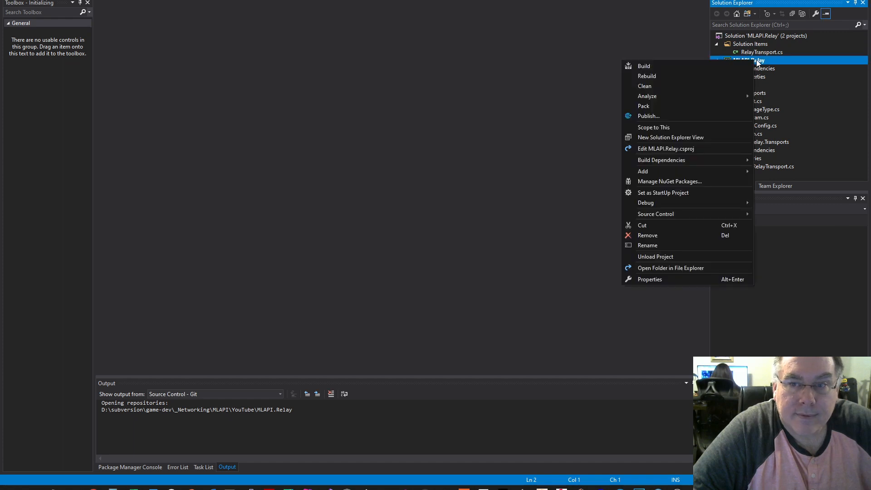
{"action": "left_click", "coordinate": [644, 66]}
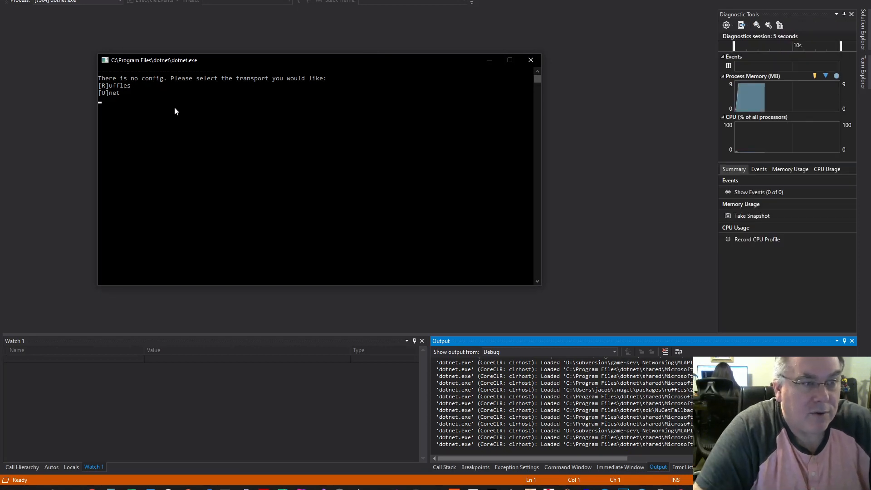
Pick the Unet transport with U, then close the console flooding with NullReferenceExceptions.
{"action": "type", "text": "U"}
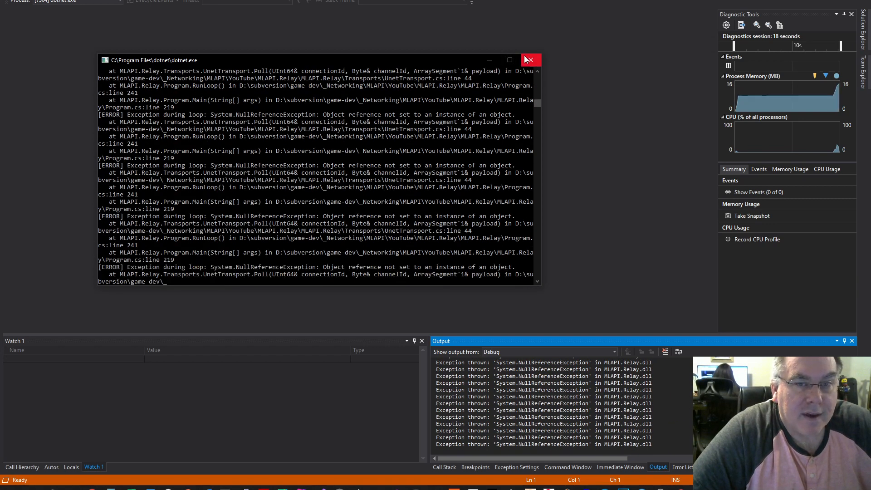
{"action": "left_click", "coordinate": [529, 59]}
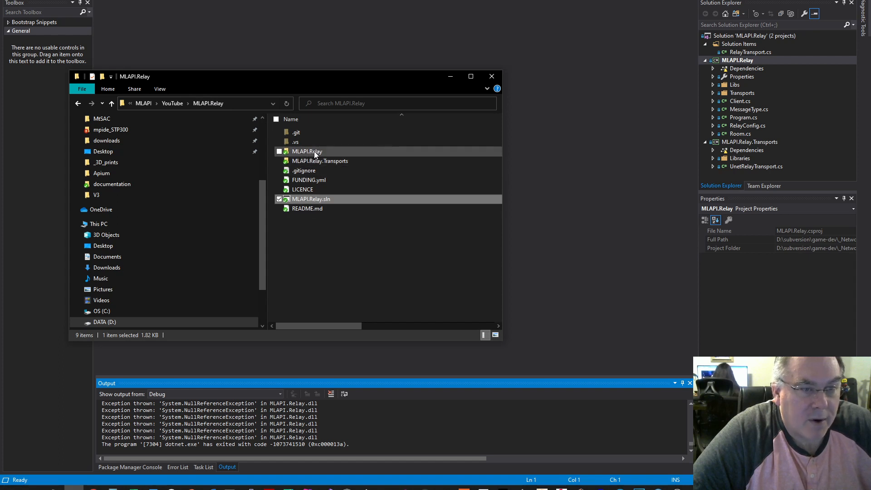
Paste the Libs UNet files into bin\Debug\netcoreapp2.0, overwriting UNETServerAssembly.dll.
{"action": "double_click", "coordinate": [306, 151]}
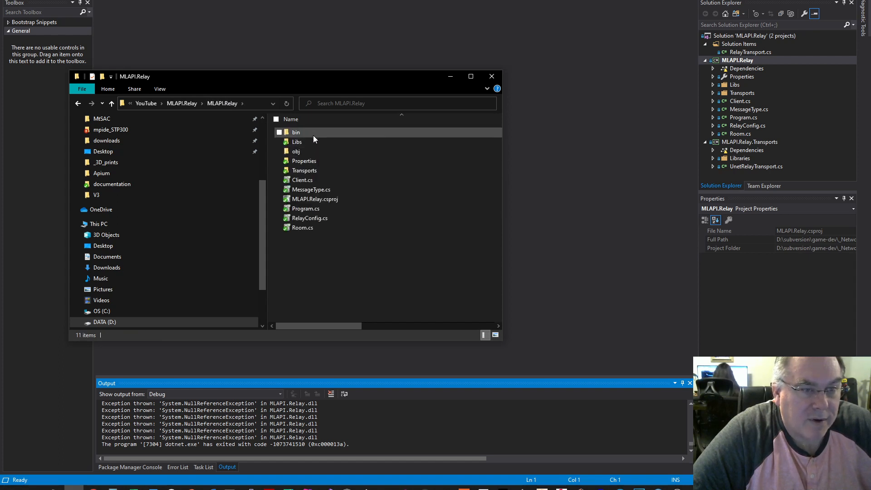
{"action": "double_click", "coordinate": [297, 141]}
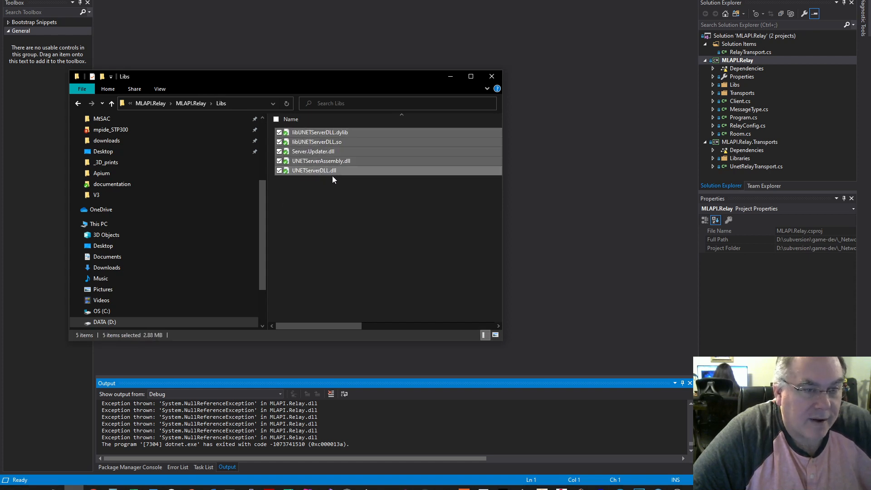
{"action": "left_click", "coordinate": [190, 103]}
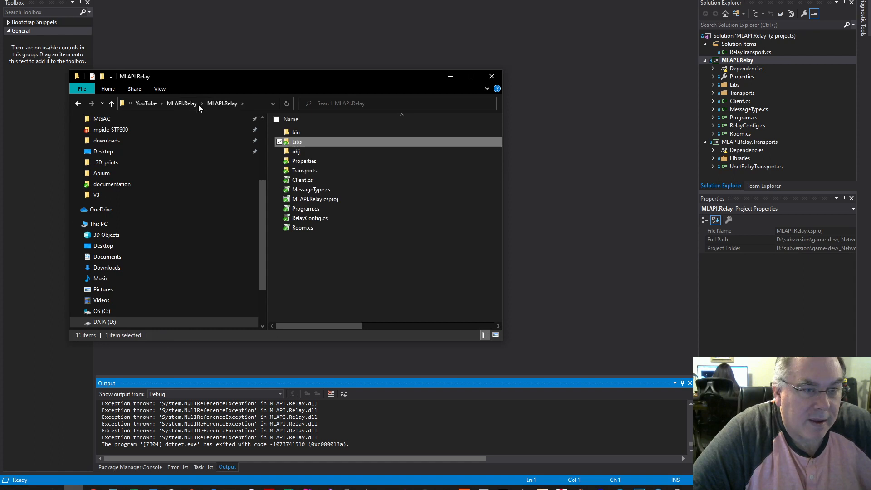
{"action": "double_click", "coordinate": [296, 131]}
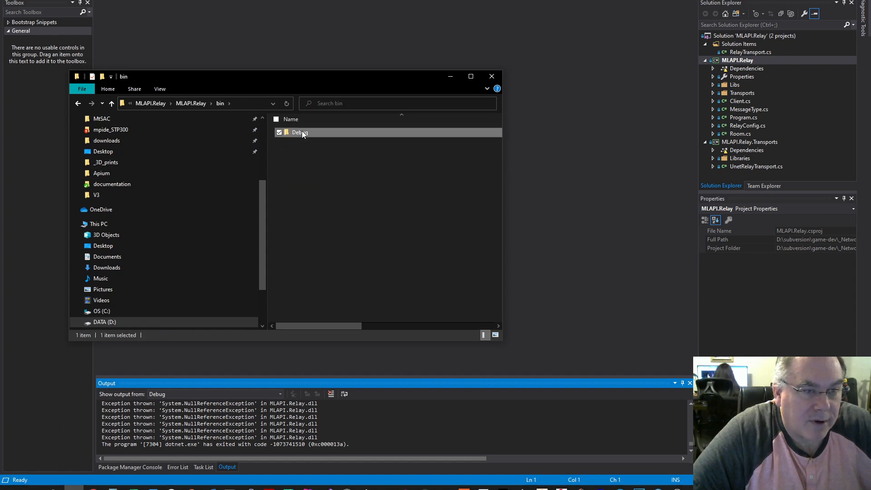
{"action": "double_click", "coordinate": [299, 132]}
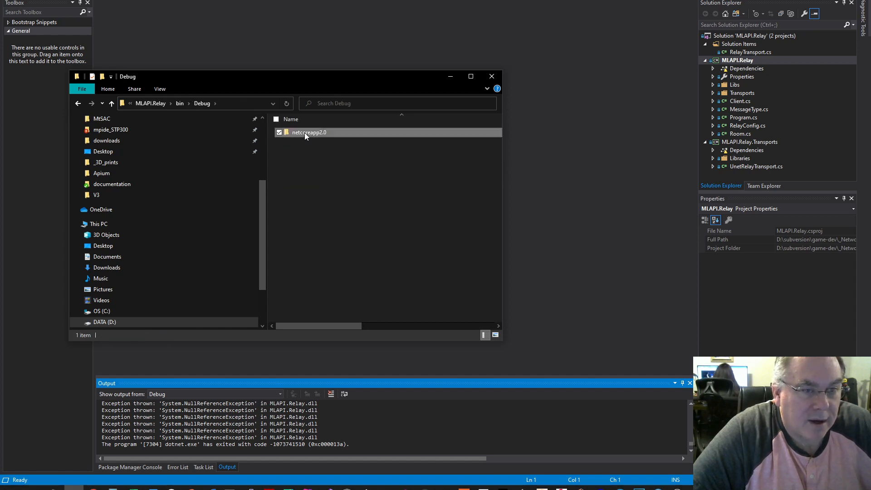
{"action": "double_click", "coordinate": [309, 132]}
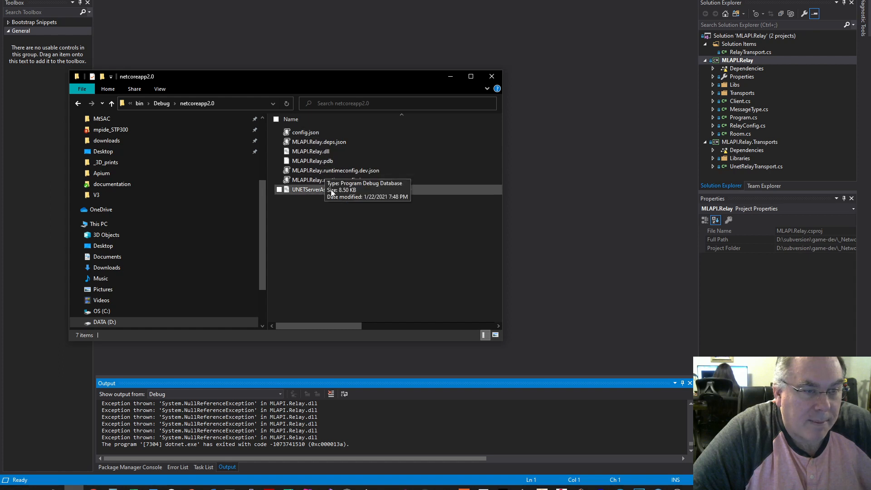
{"action": "mouse_move", "coordinate": [317, 230]}
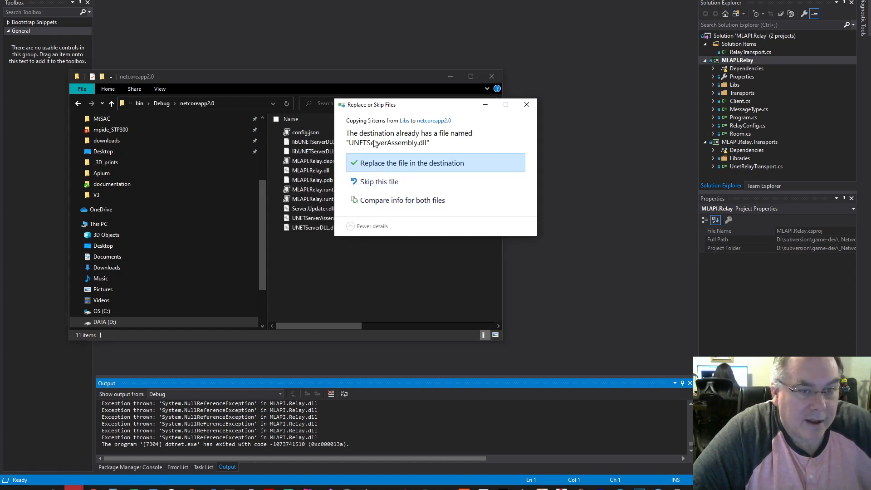
{"action": "left_click", "coordinate": [412, 162]}
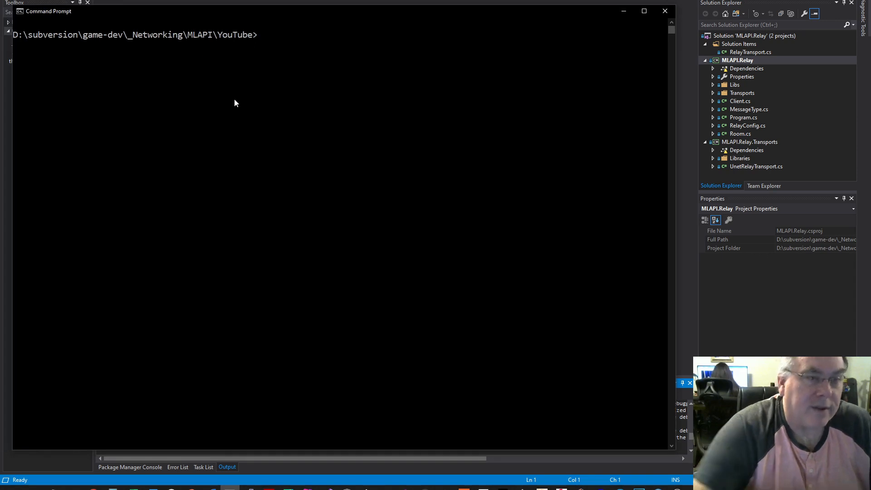
From the MLAPI.Relay folder, run 'dotnet publish -c Release -r linux-x64 --self-contained true'.
{"action": "type", "text": "dir"}
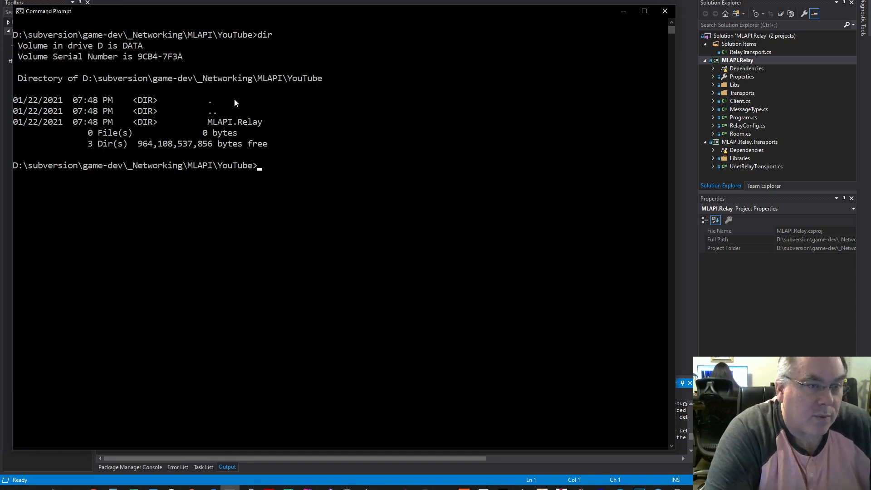
{"action": "type", "text": "cd"}
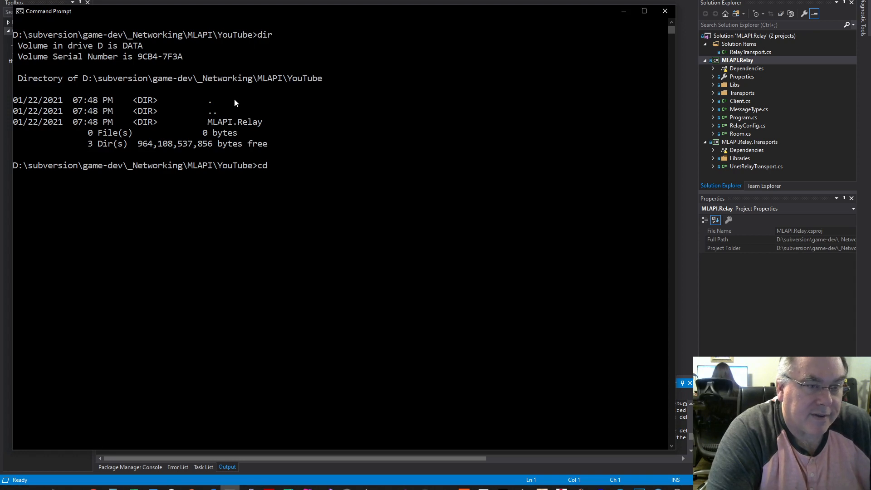
{"action": "type", "text": "MLAPI.Relay"}
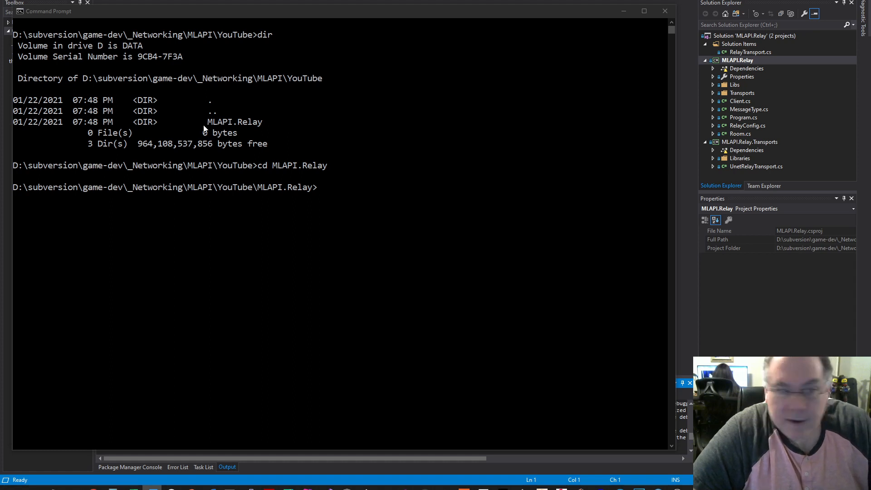
{"action": "type", "text": "dotnet publish -c Release -r linux-x64 --self-contained true"}
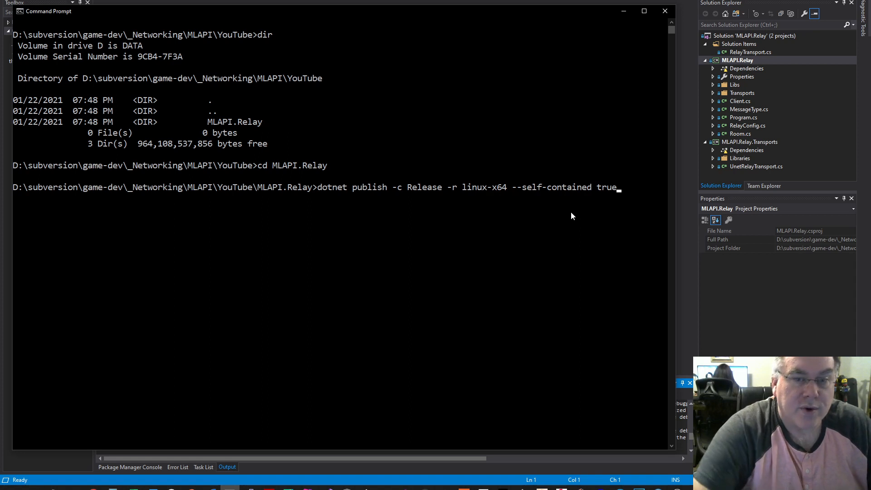
{"action": "key", "text": "enter"}
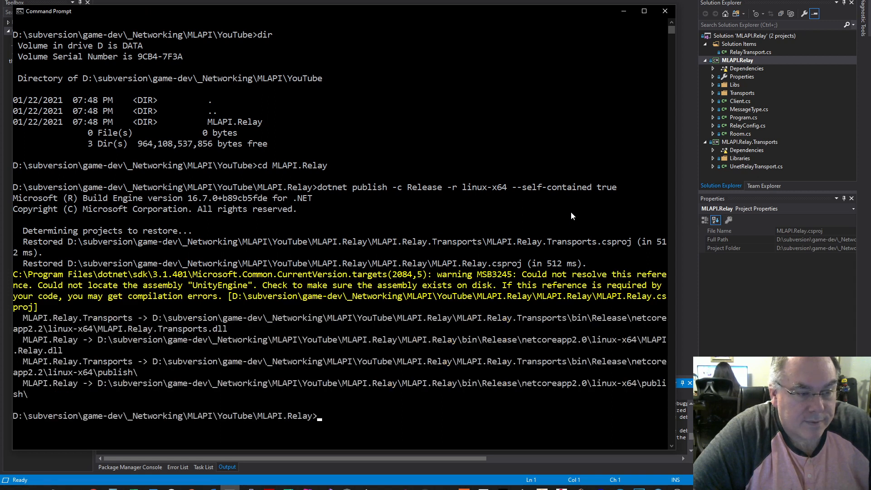
{"action": "mouse_move", "coordinate": [344, 282]}
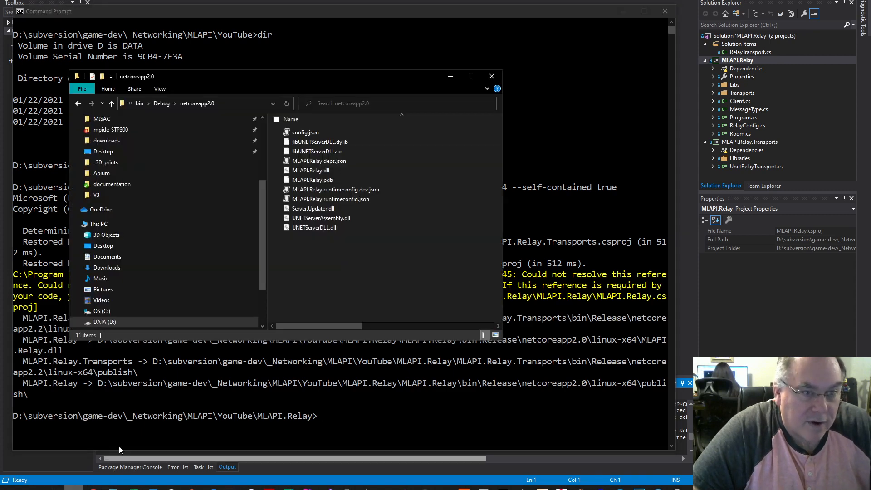
Browse into bin\Release\netcoreapp2.0\linux-x64\publish to inspect its 181 output files.
{"action": "left_click", "coordinate": [149, 104]}
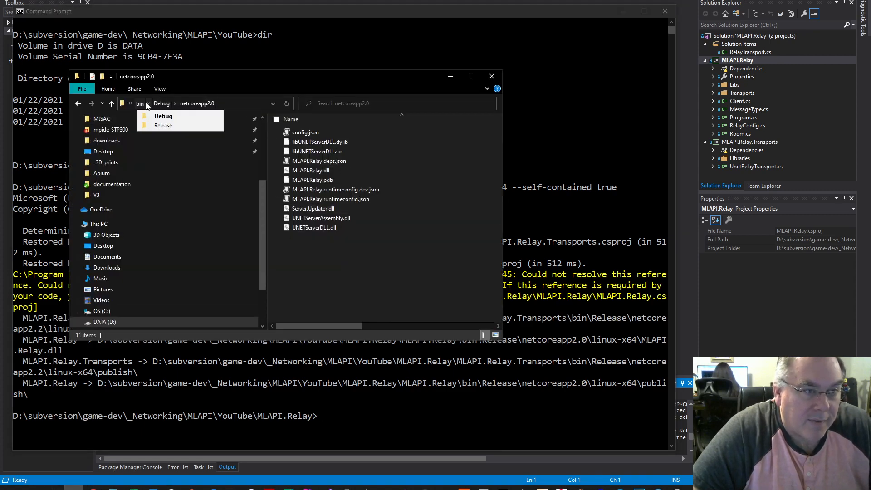
{"action": "left_click", "coordinate": [182, 103]}
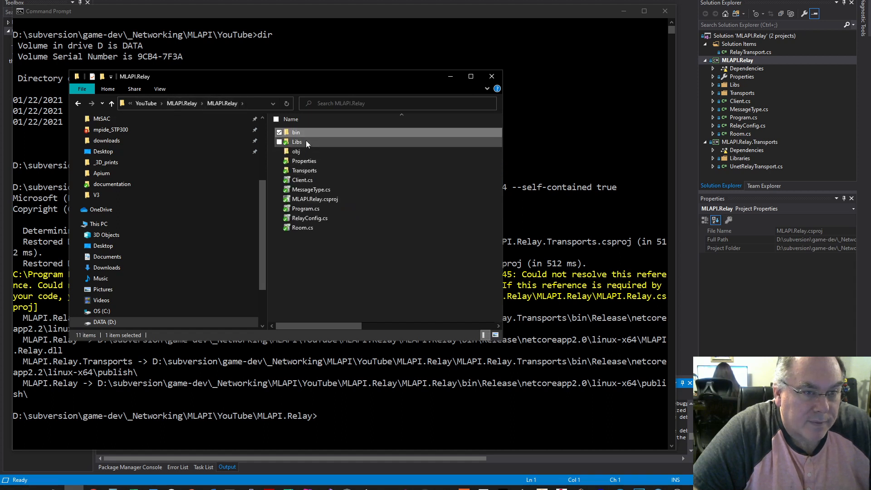
{"action": "double_click", "coordinate": [296, 132]}
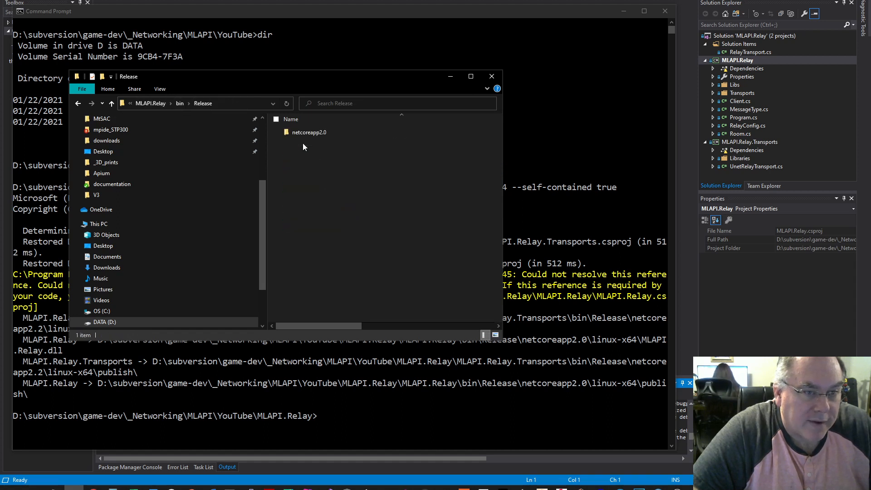
{"action": "double_click", "coordinate": [309, 132]}
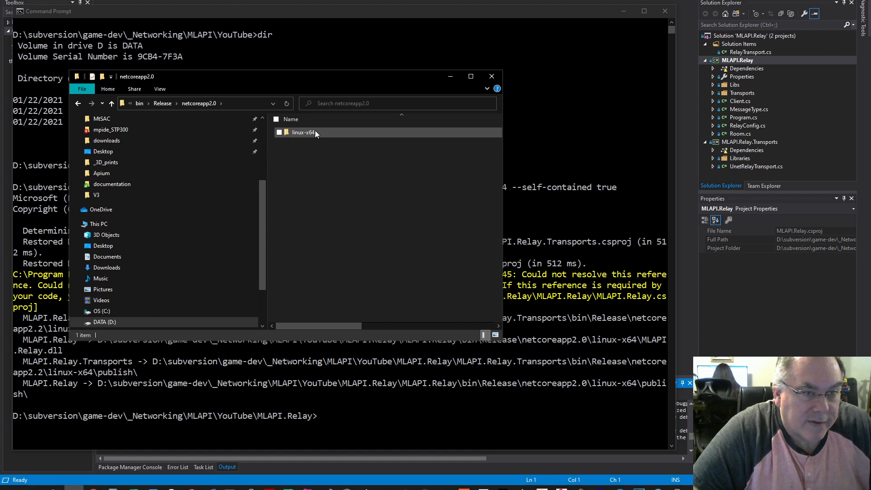
{"action": "double_click", "coordinate": [304, 132]}
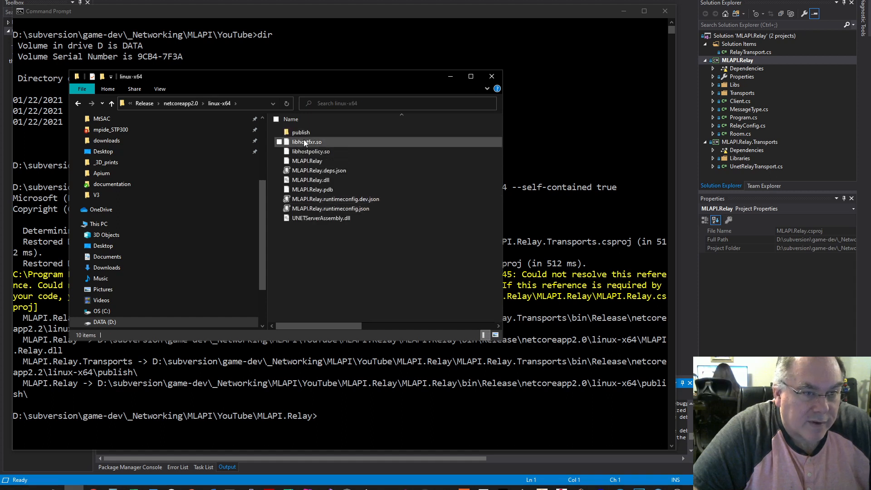
{"action": "double_click", "coordinate": [301, 132]}
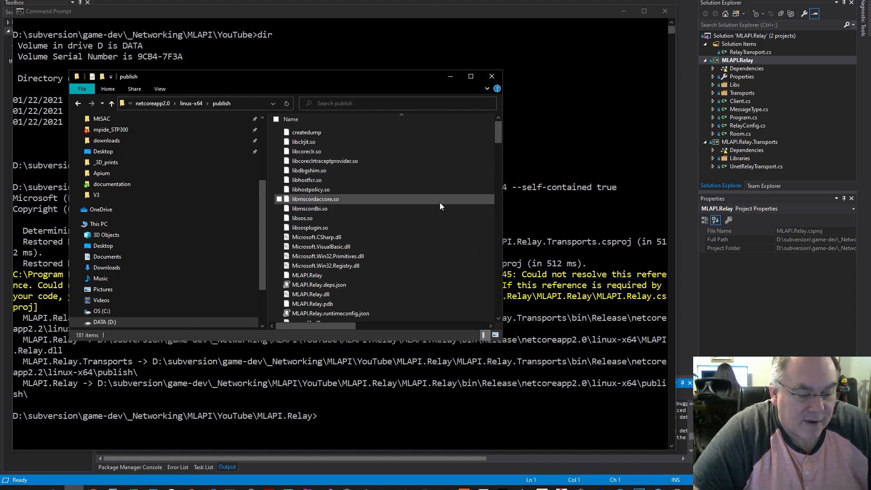
{"action": "mouse_move", "coordinate": [428, 218]}
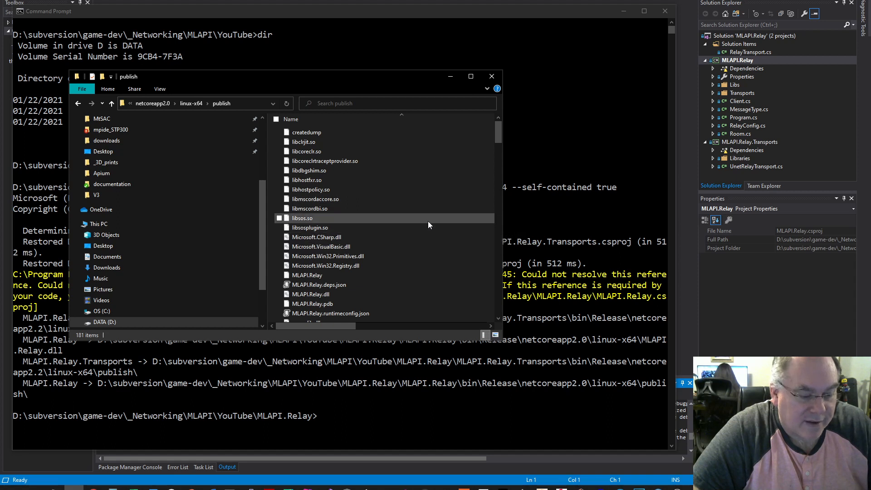
{"action": "mouse_move", "coordinate": [310, 208]}
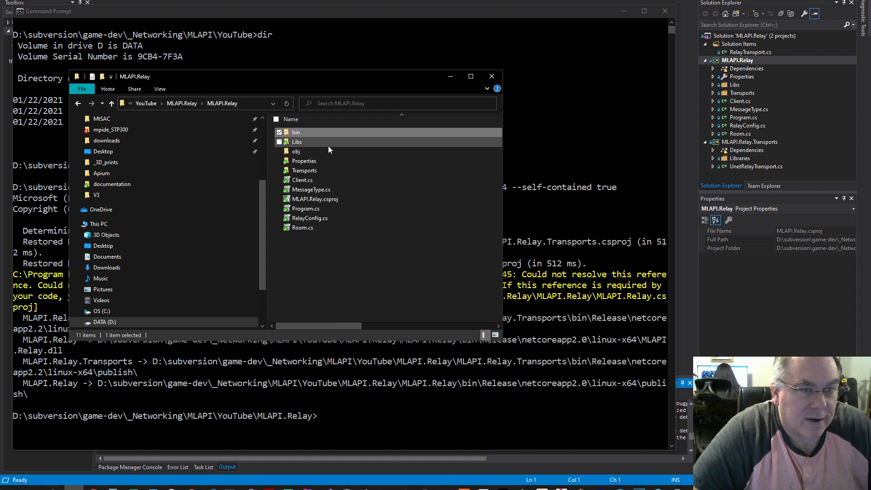
Paste the Libs UNet files into linux-x64\publish, overwriting UNETServerAssembly.dll for 185 items.
{"action": "double_click", "coordinate": [297, 141]}
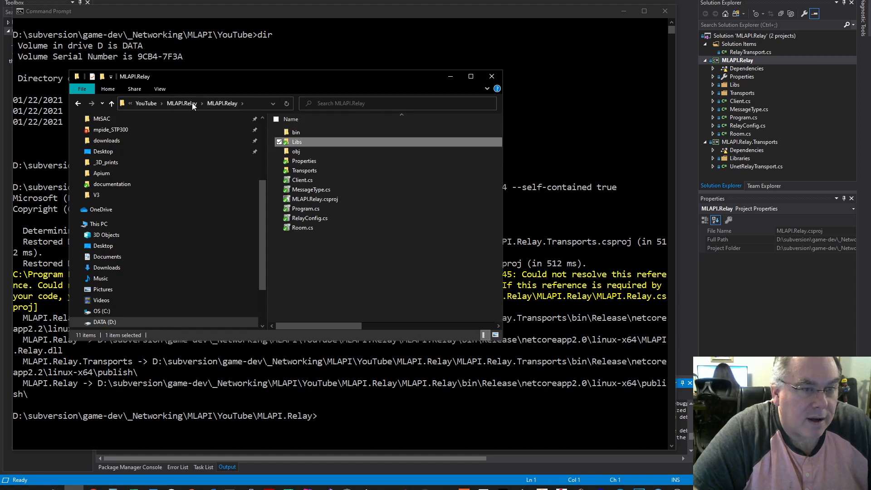
{"action": "double_click", "coordinate": [295, 132]}
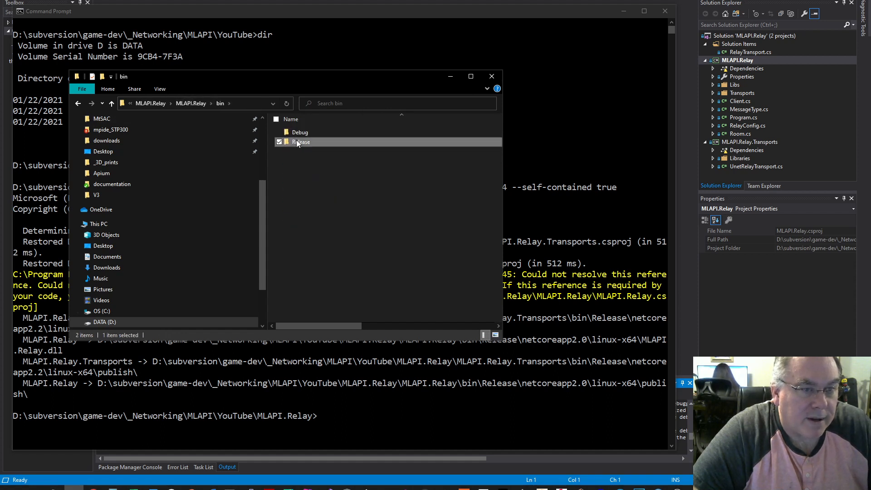
{"action": "double_click", "coordinate": [302, 142]}
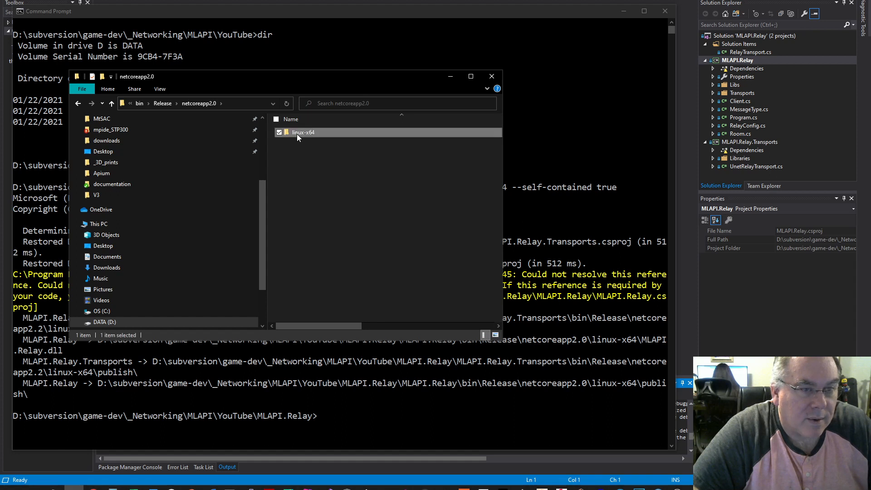
{"action": "double_click", "coordinate": [304, 132]}
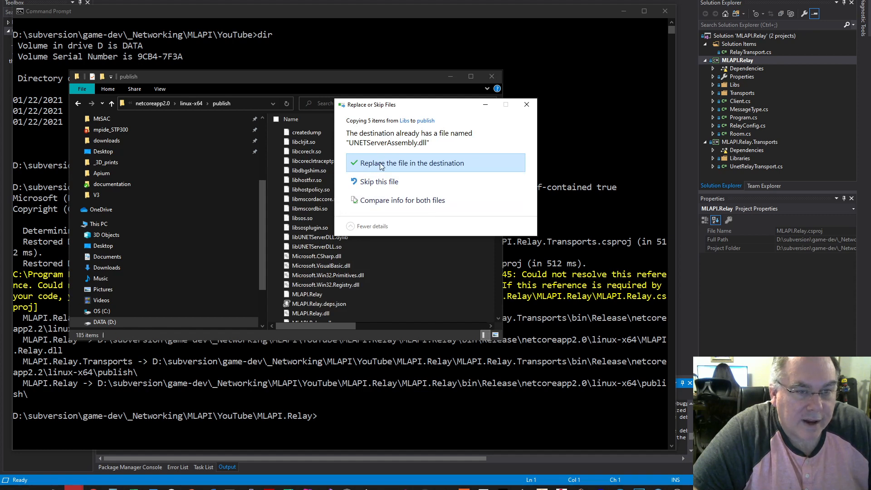
{"action": "left_click", "coordinate": [409, 163]}
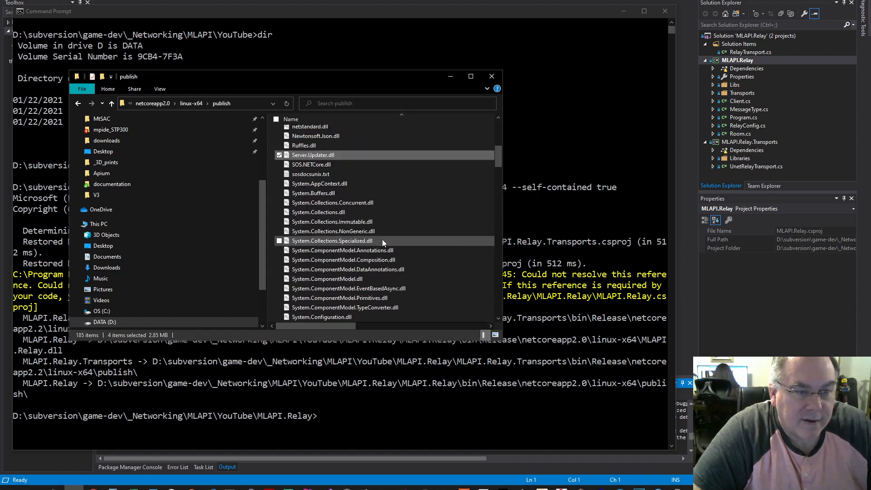
{"action": "scroll", "scroll_direction": "down", "scroll_amount": 3}
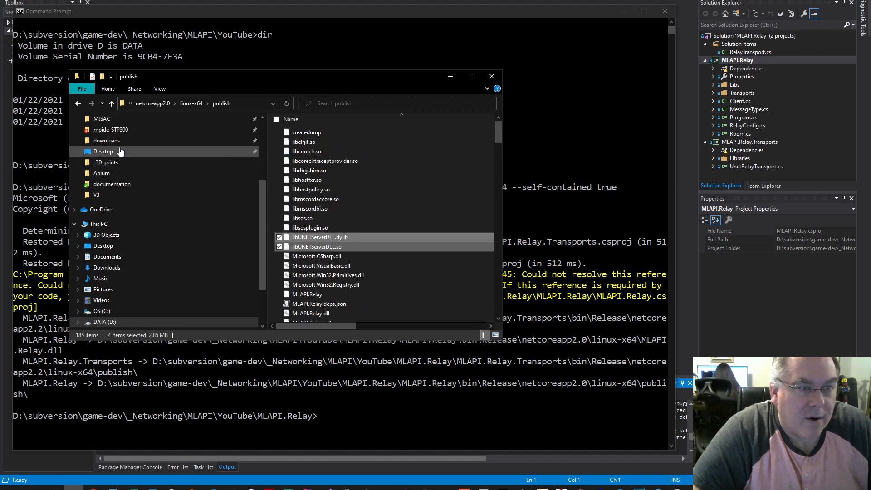
{"action": "left_click", "coordinate": [111, 104]}
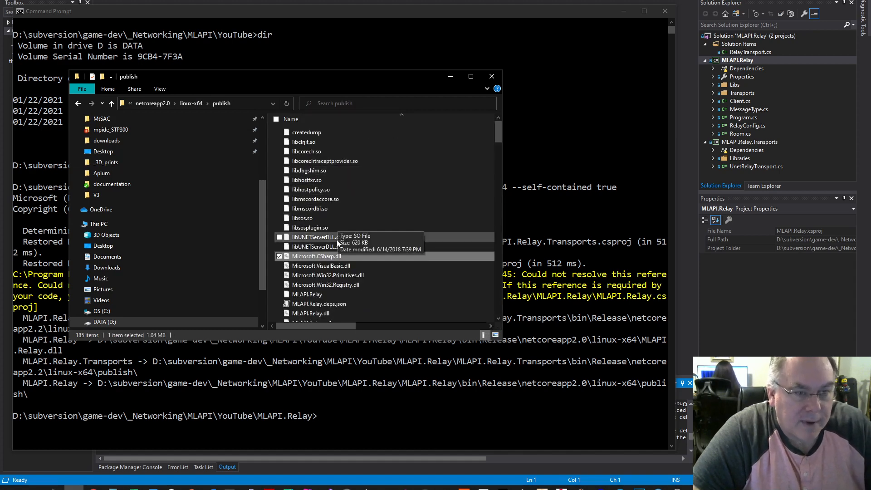
{"action": "scroll", "scroll_direction": "down", "scroll_amount": 3}
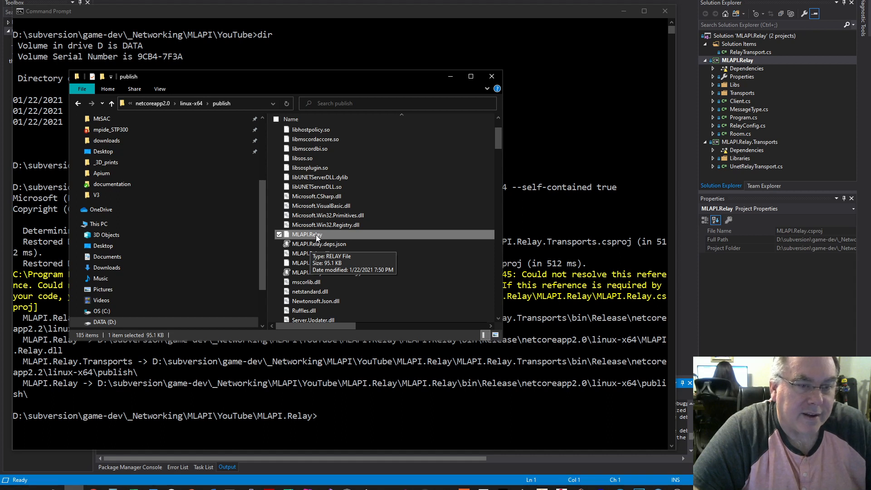
{"action": "mouse_move", "coordinate": [344, 139]}
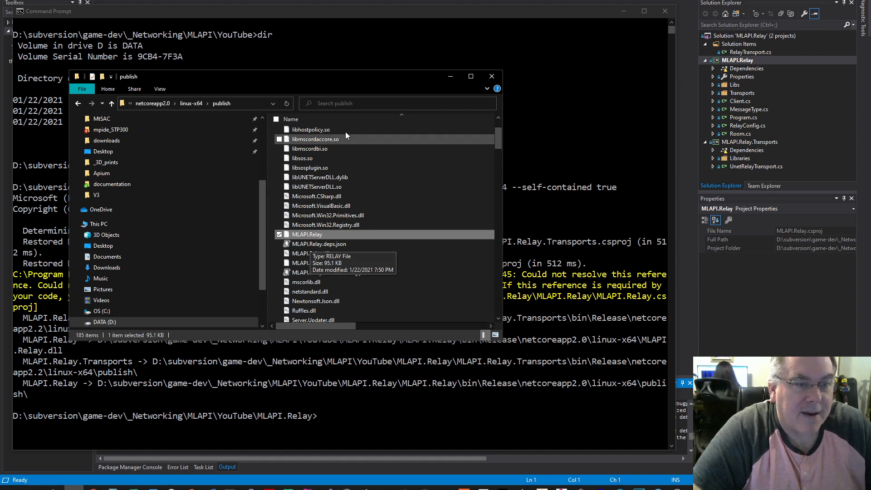
{"action": "mouse_move", "coordinate": [347, 227]}
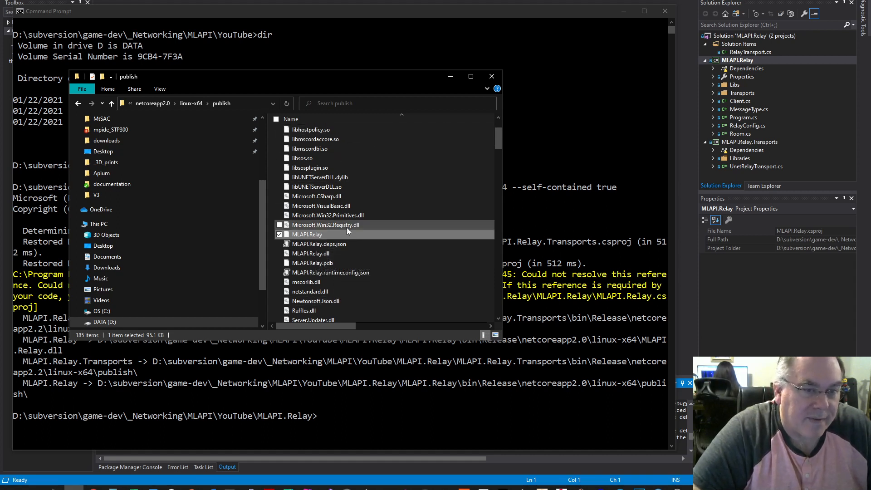
{"action": "mouse_move", "coordinate": [393, 230]}
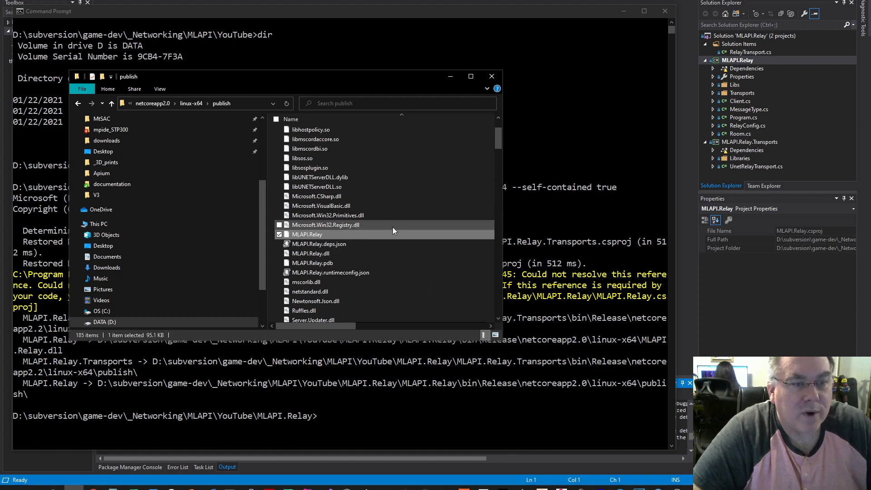